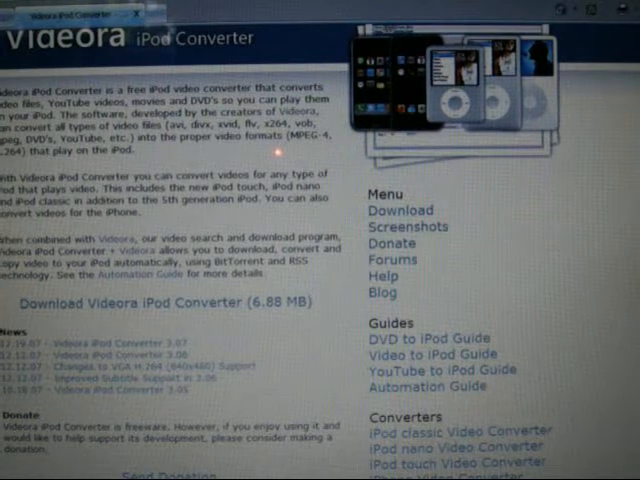
Step: Browse the video chooser from My Documents into the 'my music' folder
scroll(down, 3)
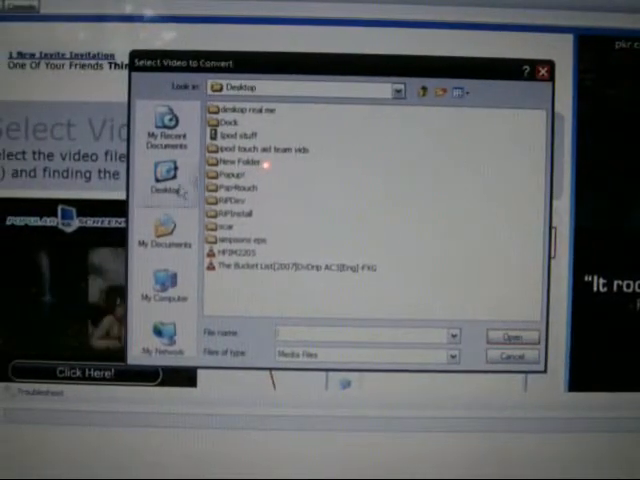
mouse_move(163, 237)
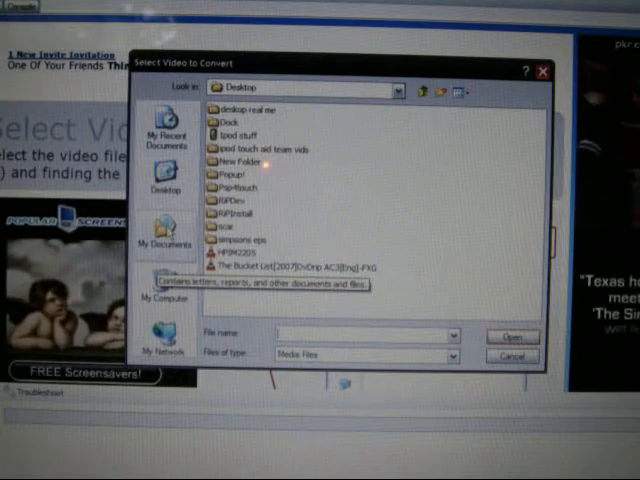
click(164, 232)
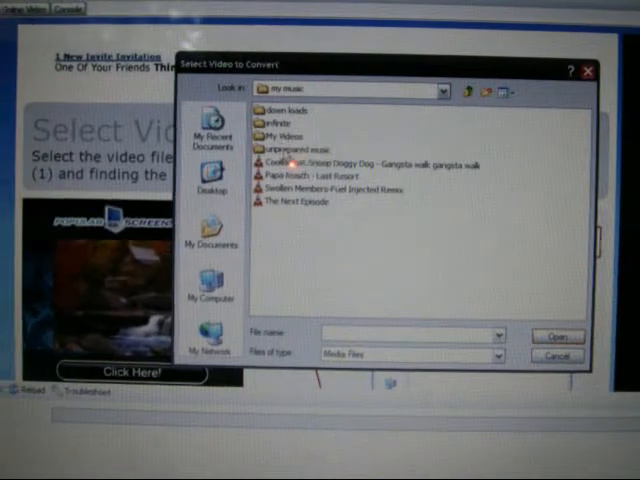
Step: Open 'unprepared music' > 'not added to itunes' and pick the Lil Jon Play no Games video
double_click(299, 147)
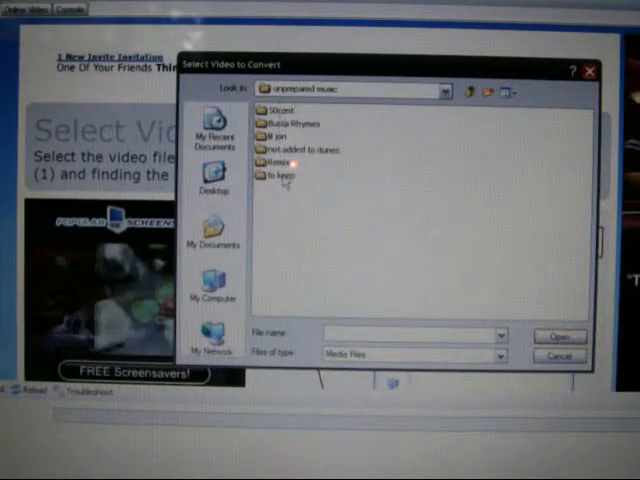
click(300, 148)
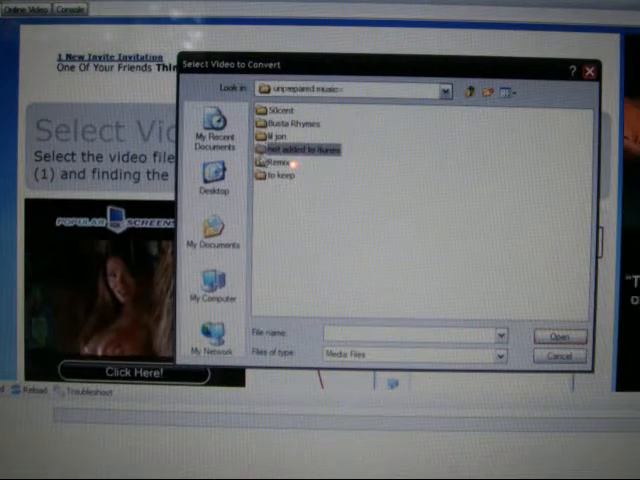
double_click(301, 149)
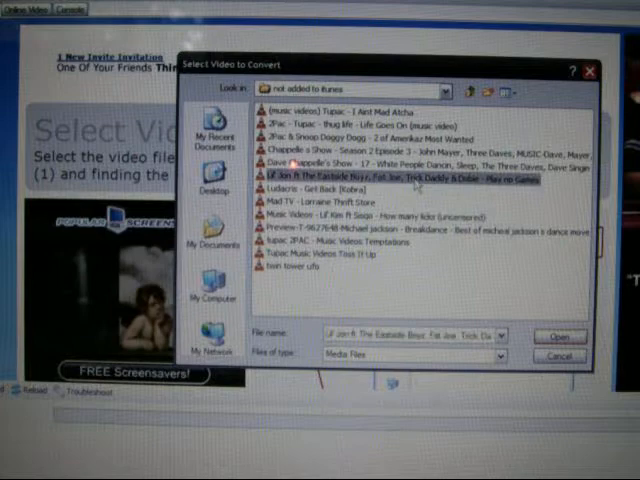
click(556, 335)
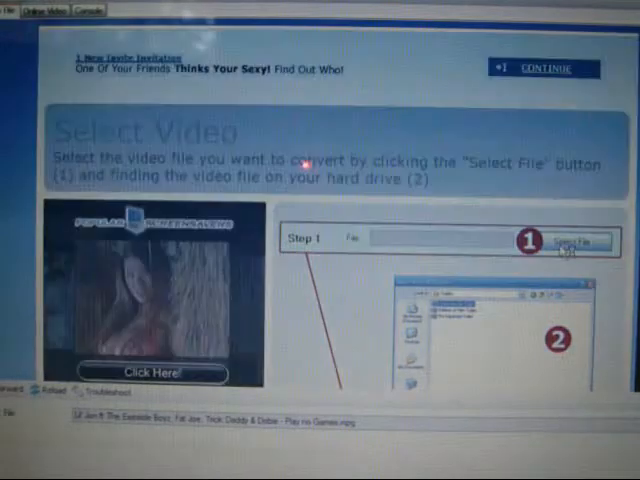
click(572, 243)
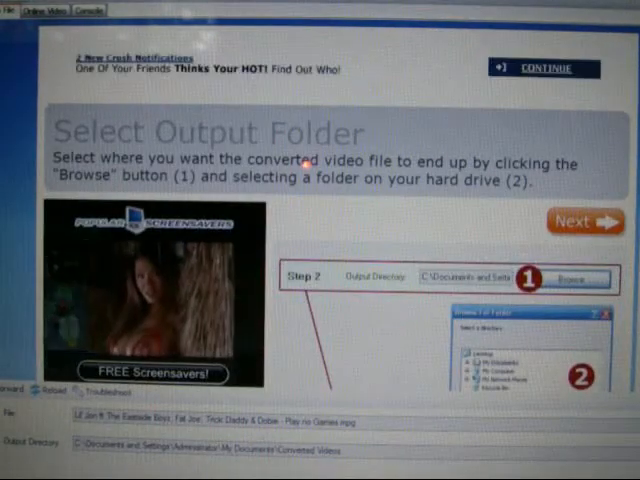
Step: Change the converted video's output folder to the Desktop
click(570, 280)
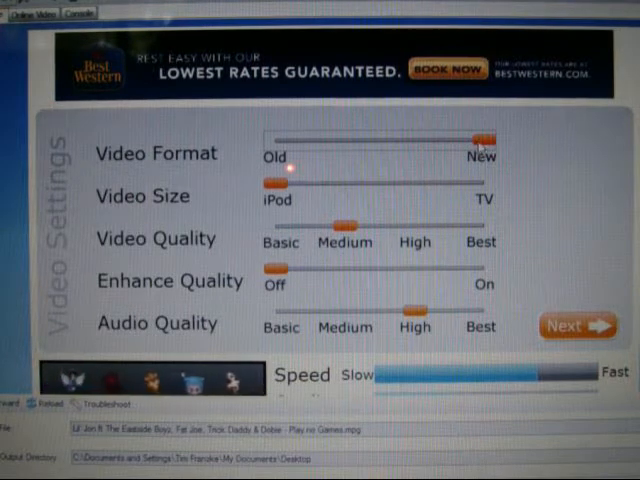
Step: Set video format Old, quality High, Enhance Quality on (about 36 MB), then continue
drag(480, 138, 270, 138)
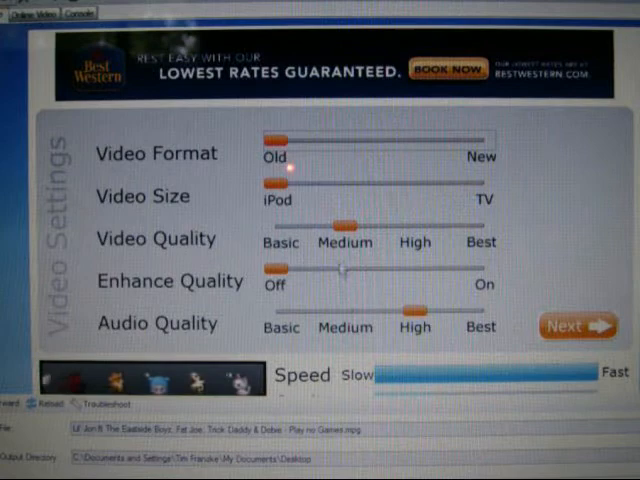
drag(345, 228, 413, 228)
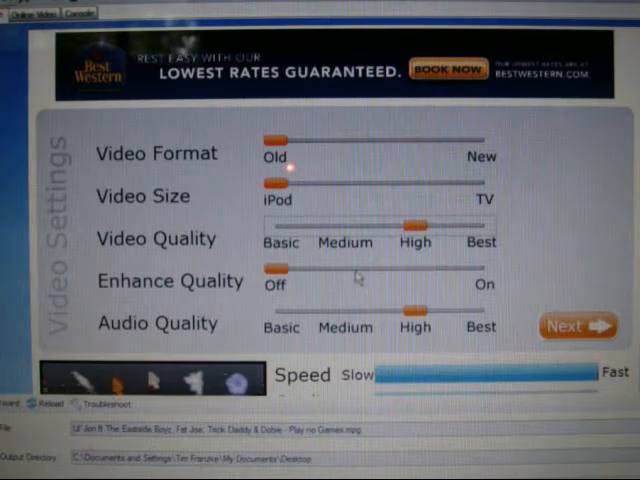
drag(272, 270, 483, 270)
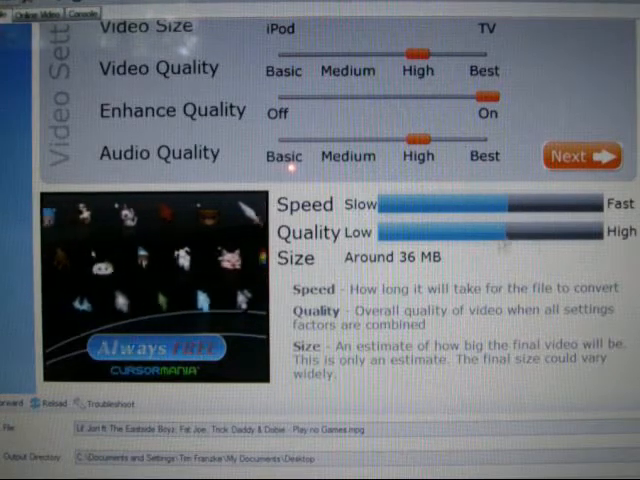
click(581, 156)
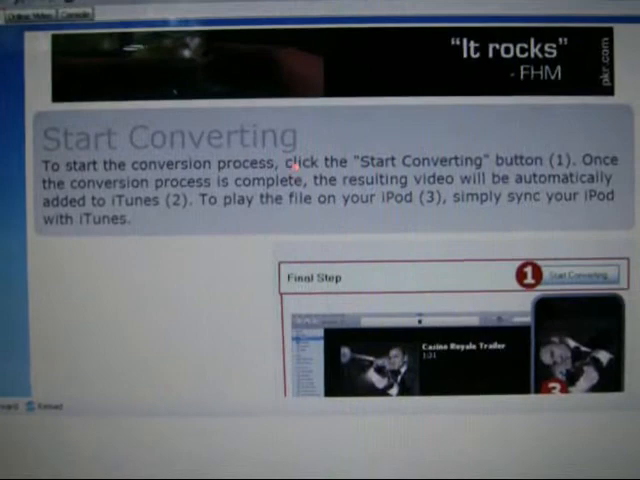
Step: Start converting the Lil Jon music video to iPod format
click(571, 274)
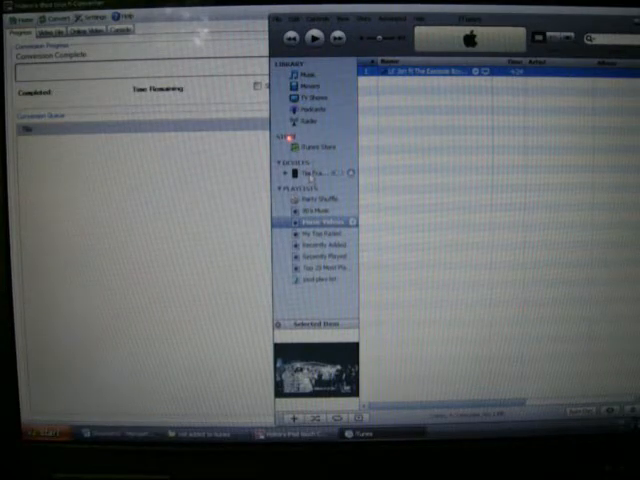
Step: Select the connected iPod under Devices to view its Summary page
click(315, 172)
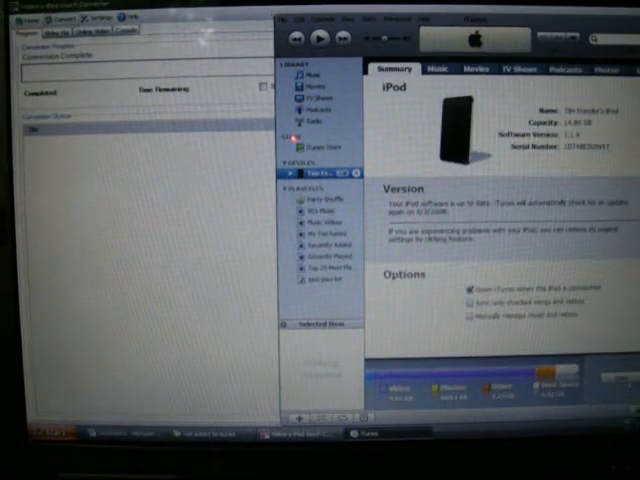